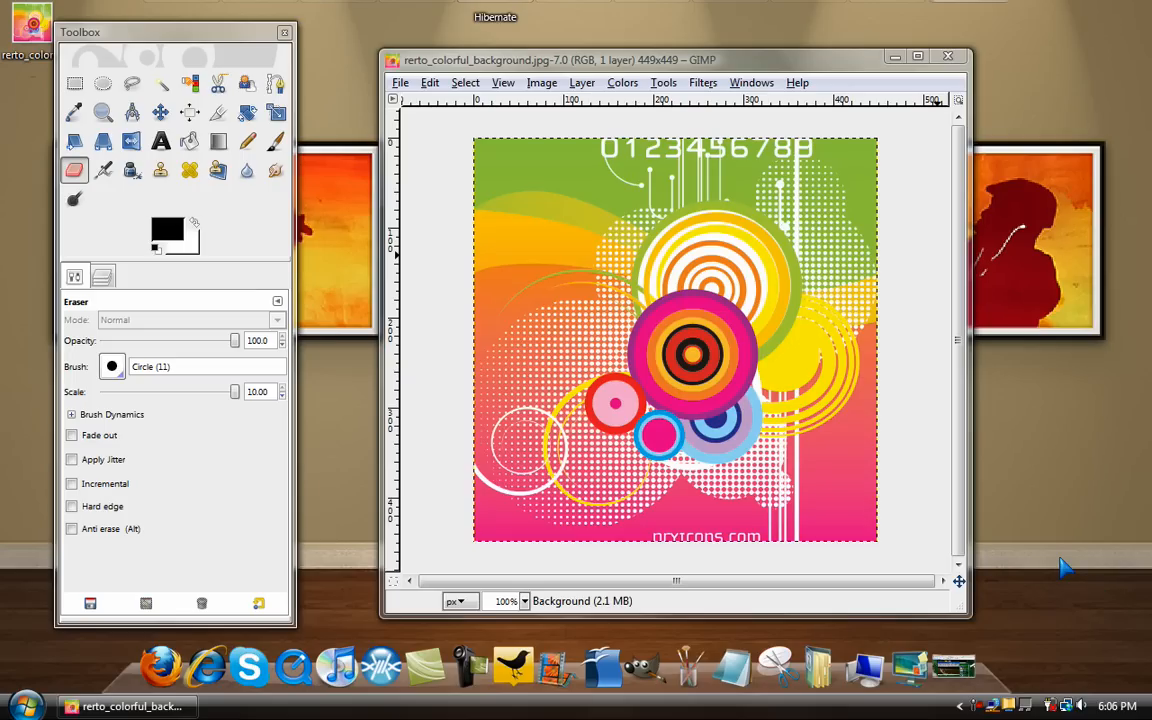
{"action": "mouse_move", "coordinate": [1008, 560]}
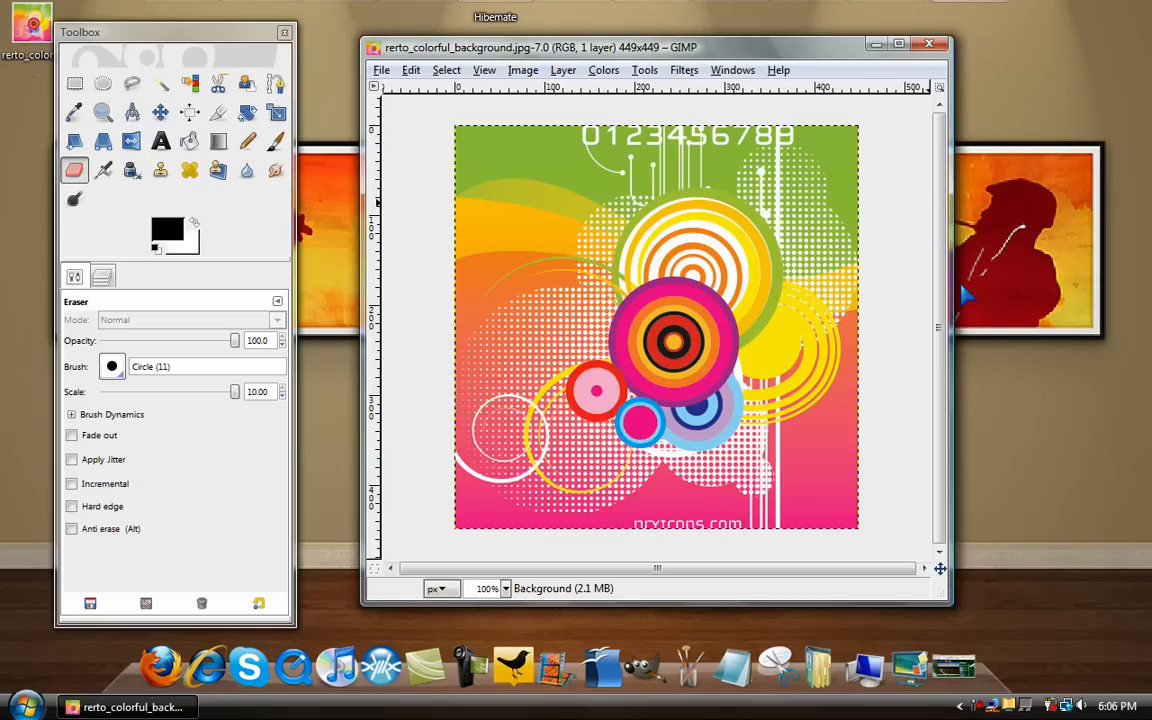
{"action": "mouse_move", "coordinate": [918, 130]}
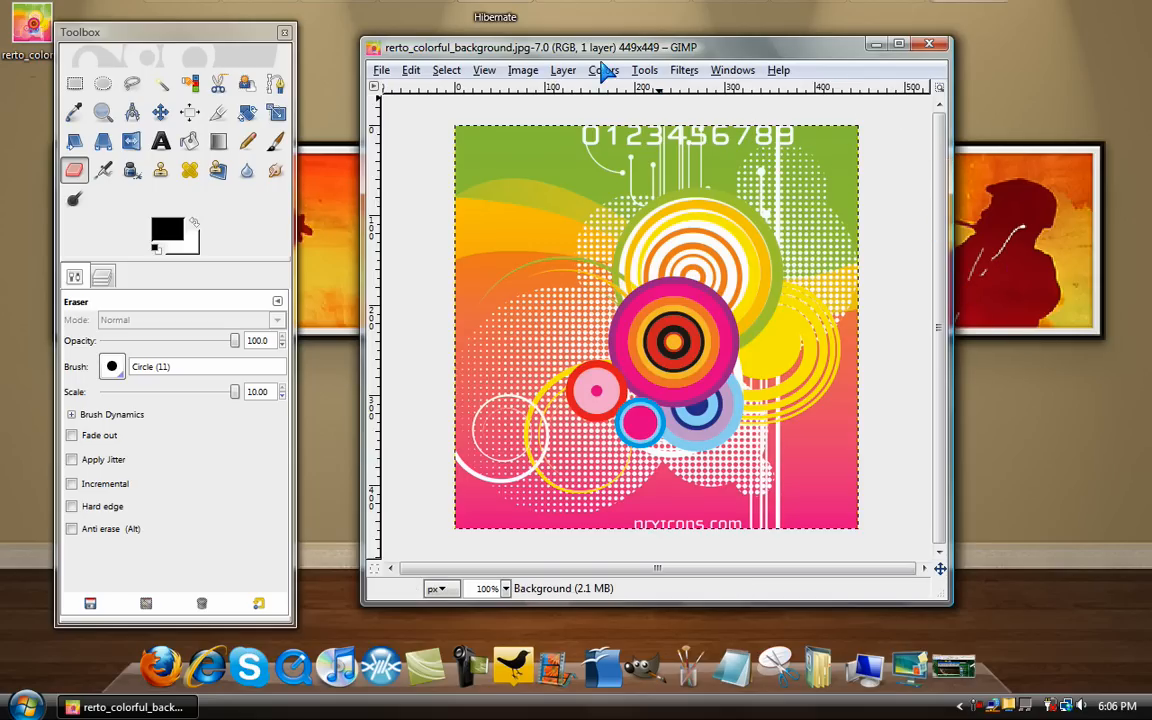
Duplicate the background layer and desaturate the copy using Lightness
{"action": "left_click", "coordinate": [596, 70]}
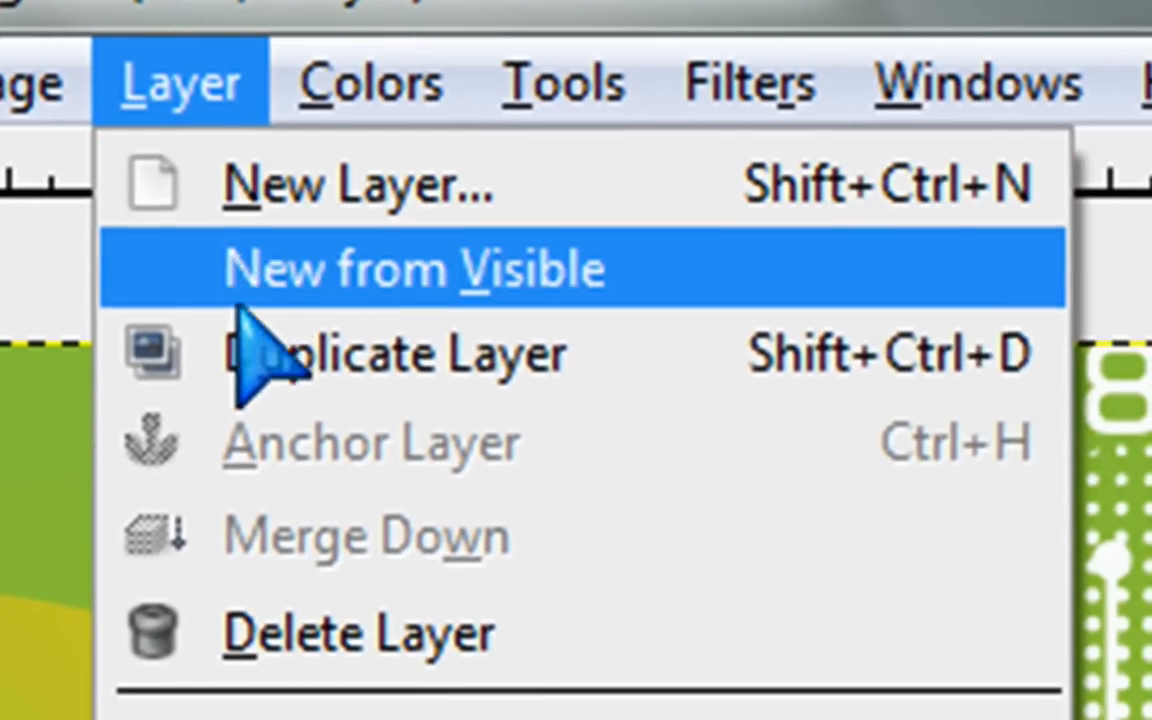
{"action": "left_click", "coordinate": [412, 268]}
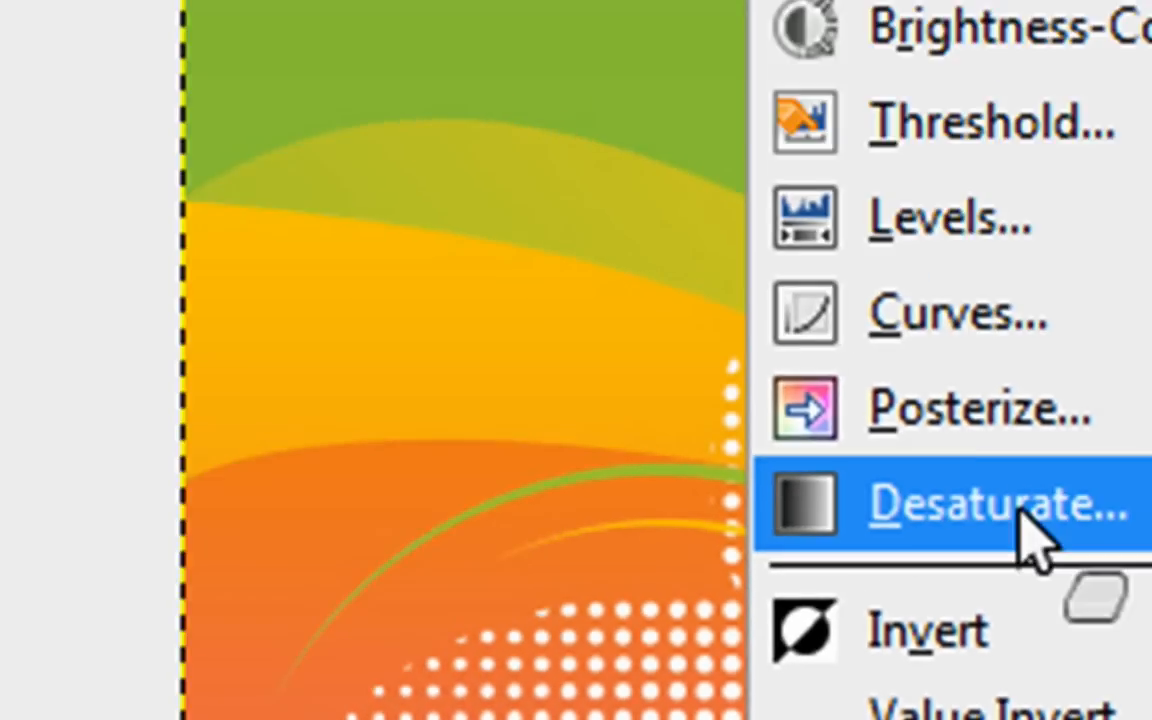
{"action": "left_click", "coordinate": [984, 504]}
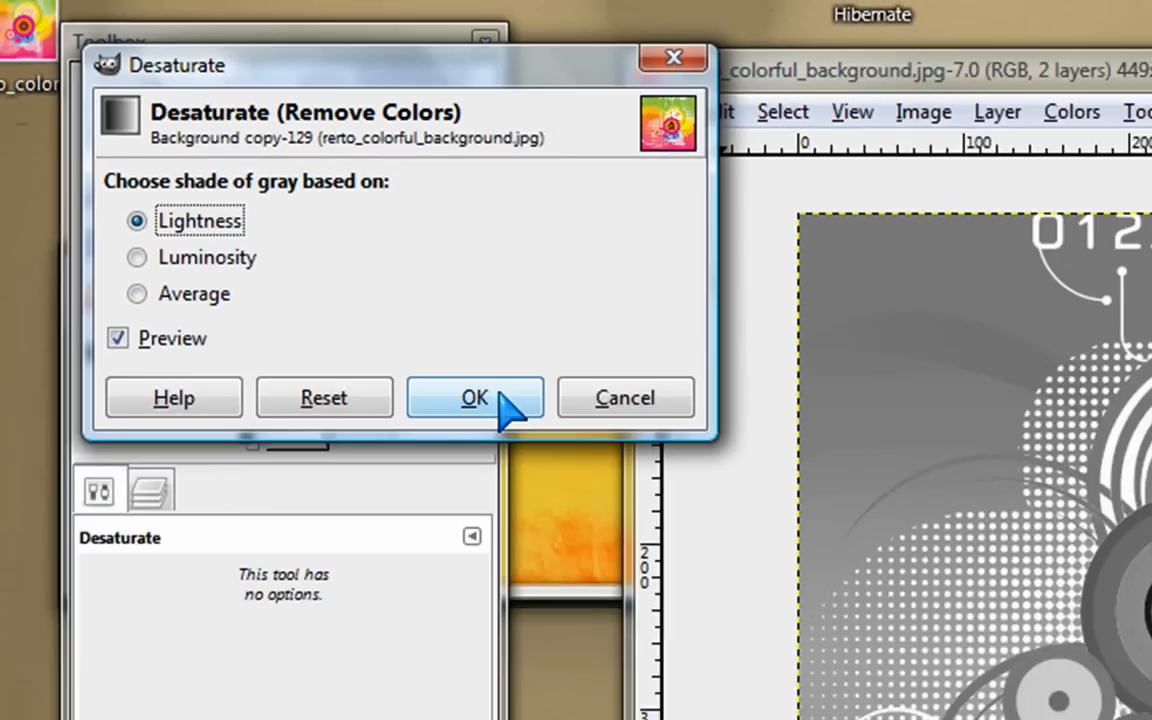
{"action": "left_click", "coordinate": [474, 396]}
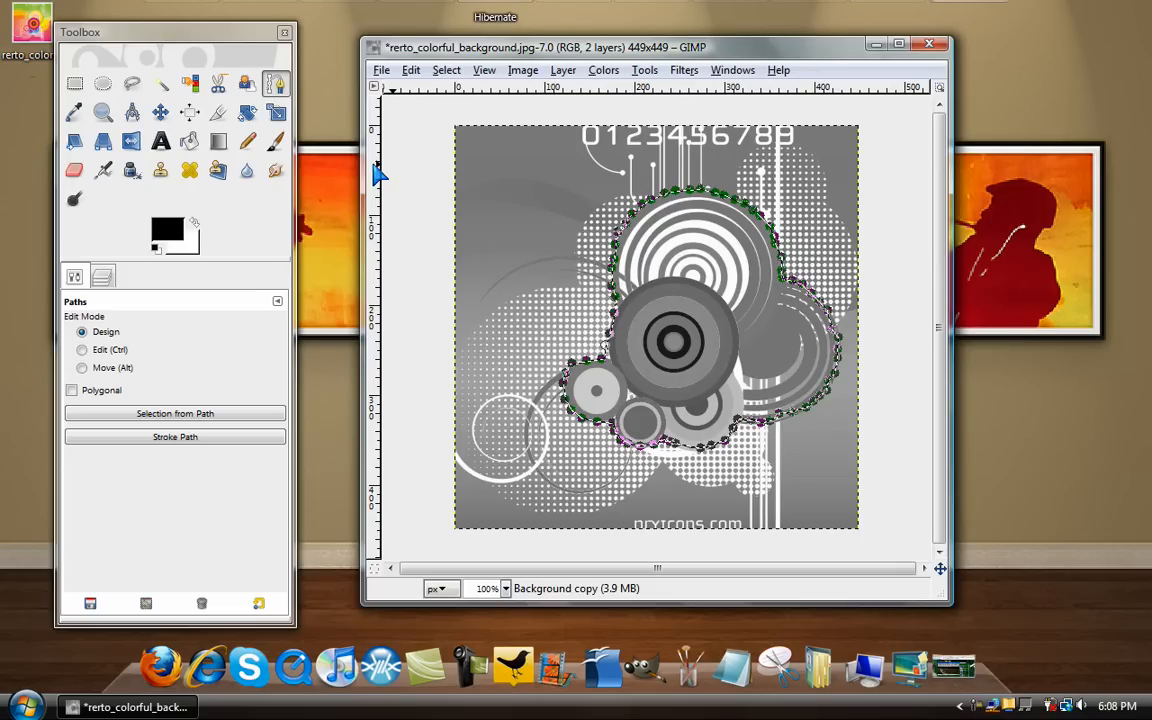
{"action": "mouse_move", "coordinate": [590, 88]}
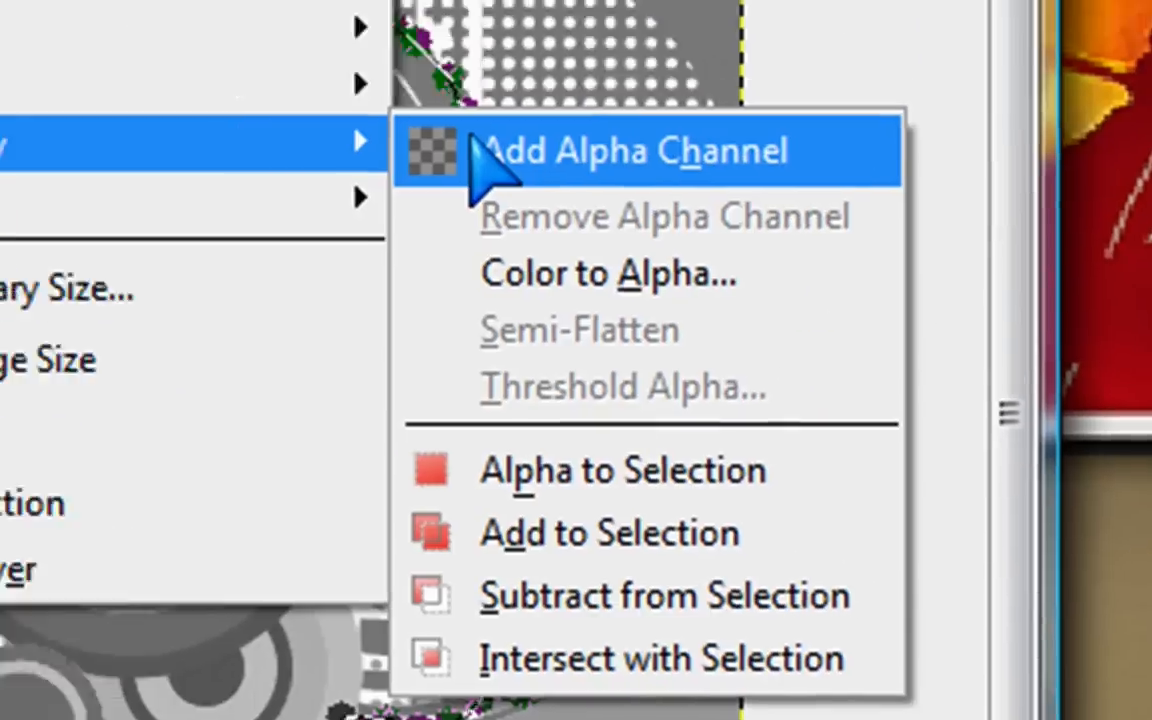
Add an alpha channel to the gray copy layer
{"action": "left_click", "coordinate": [636, 150]}
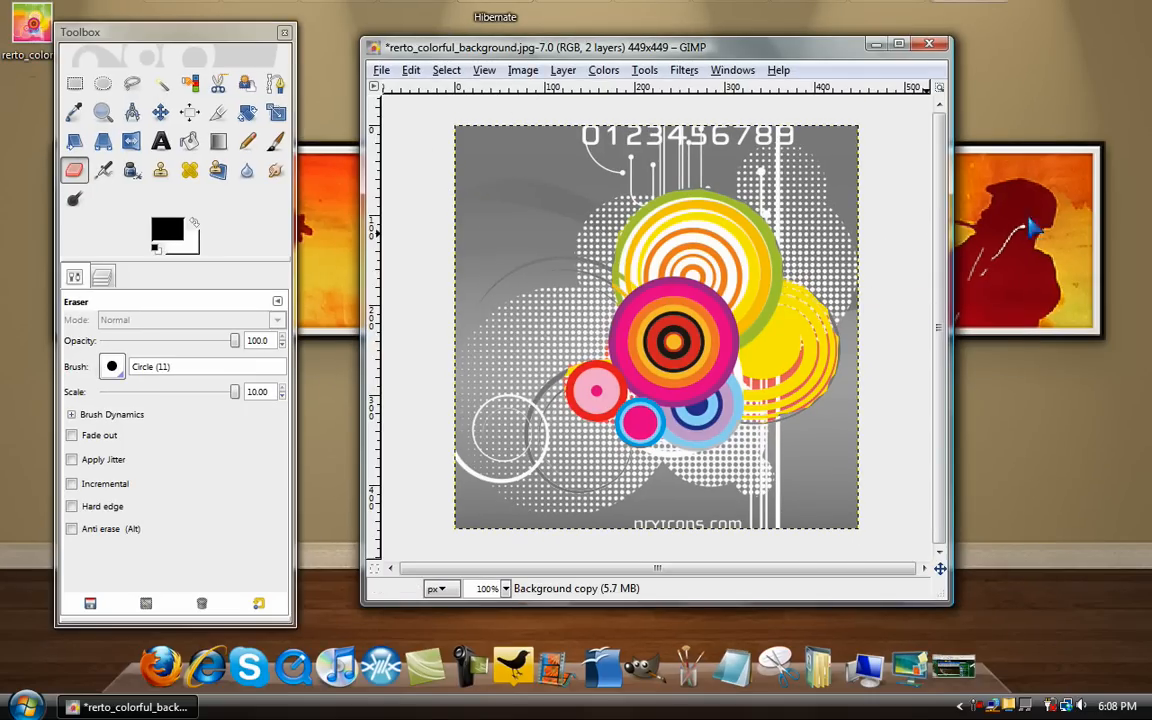
{"action": "mouse_move", "coordinate": [1056, 216]}
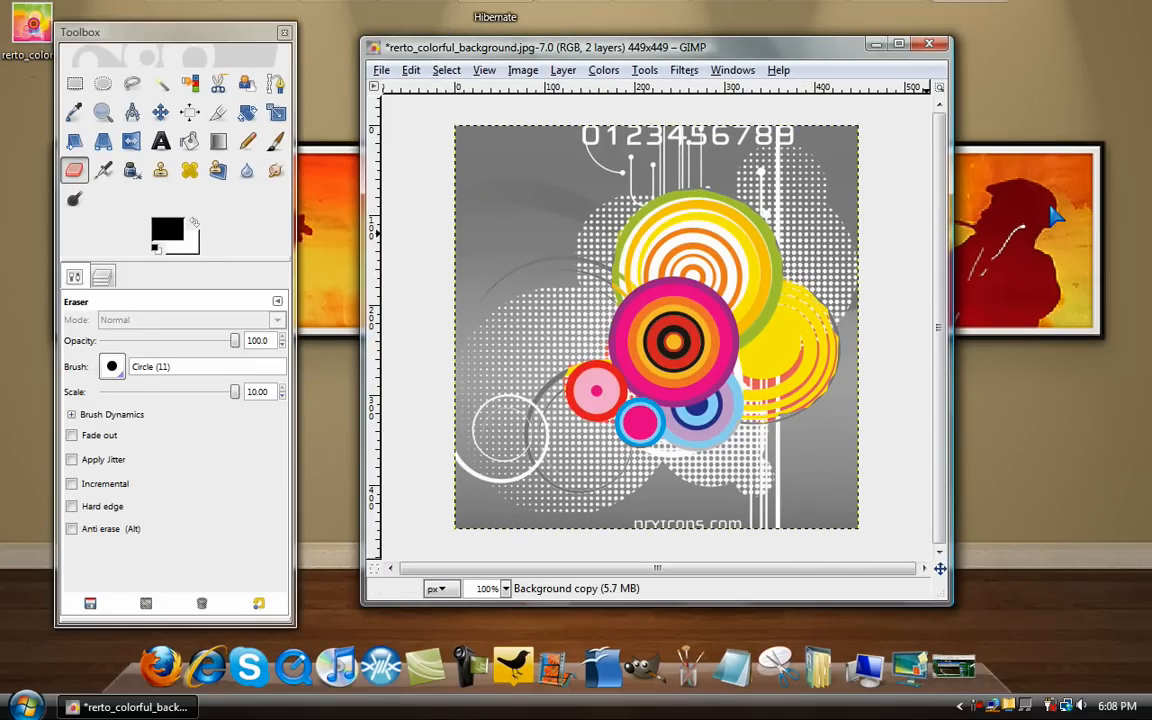